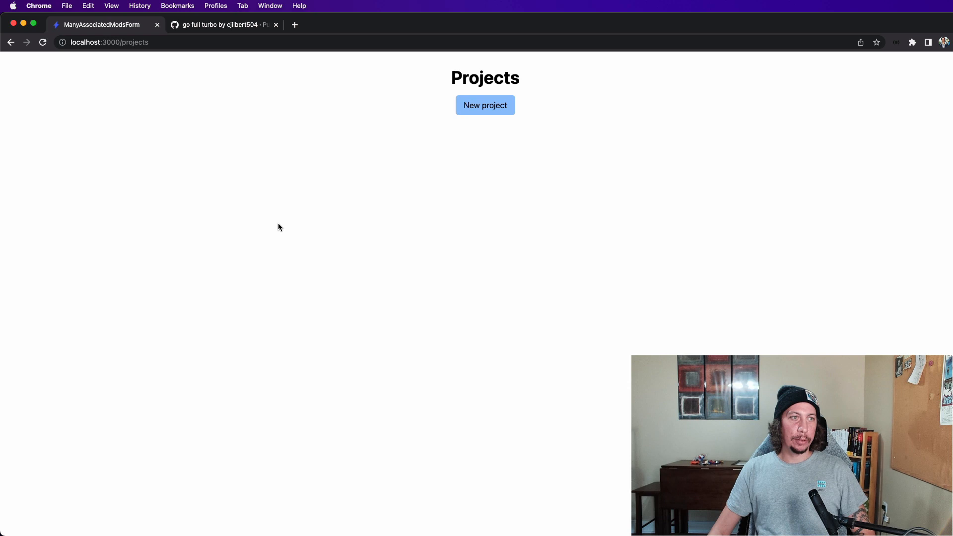
mouse_move(319, 207)
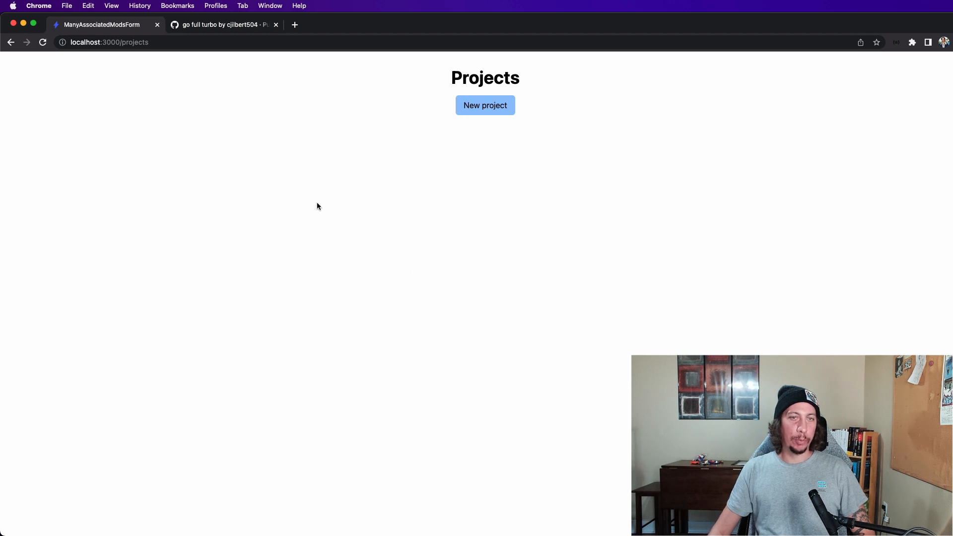
mouse_move(150, 62)
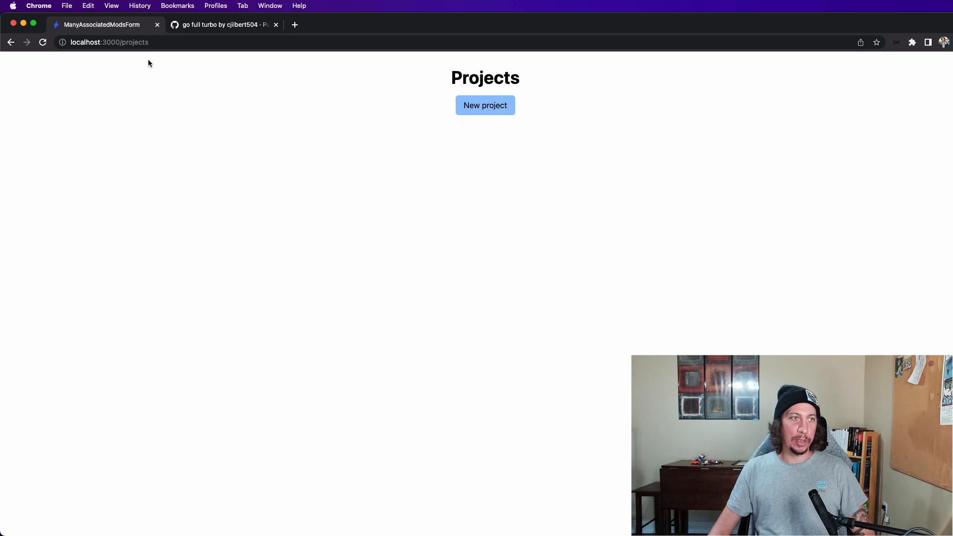
mouse_move(810, 346)
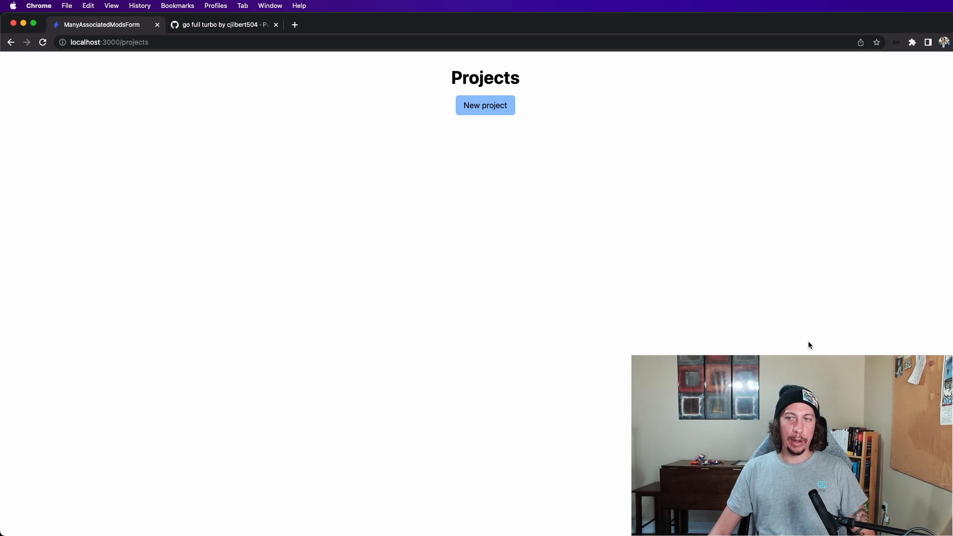
mouse_move(333, 259)
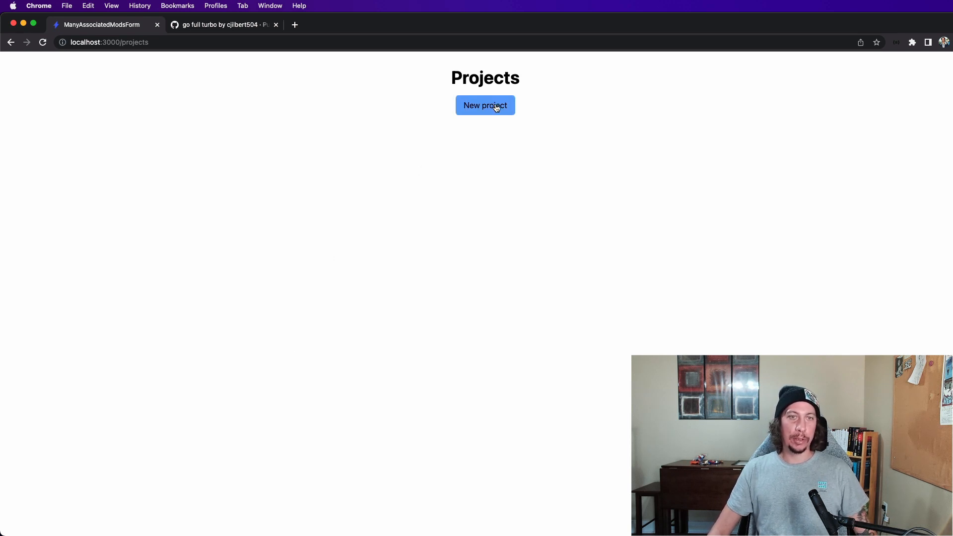
Show the New Project form in Chrome, then switch to the terminal with _form.html.erb in vim
click(485, 105)
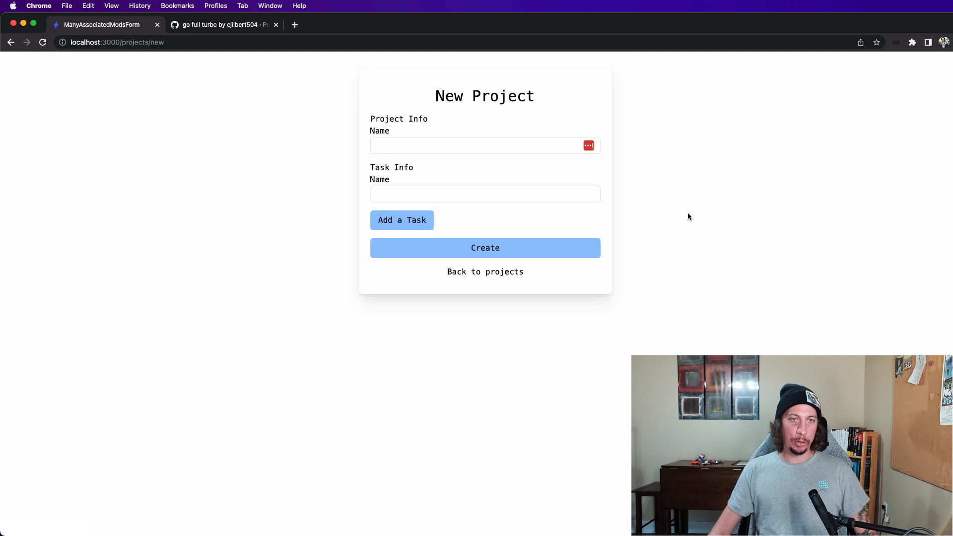
mouse_move(193, 93)
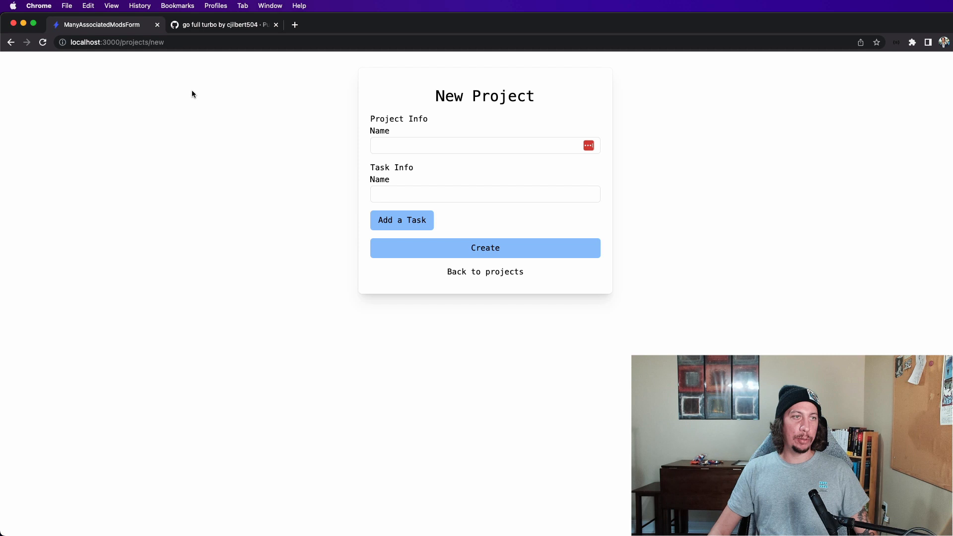
mouse_move(663, 162)
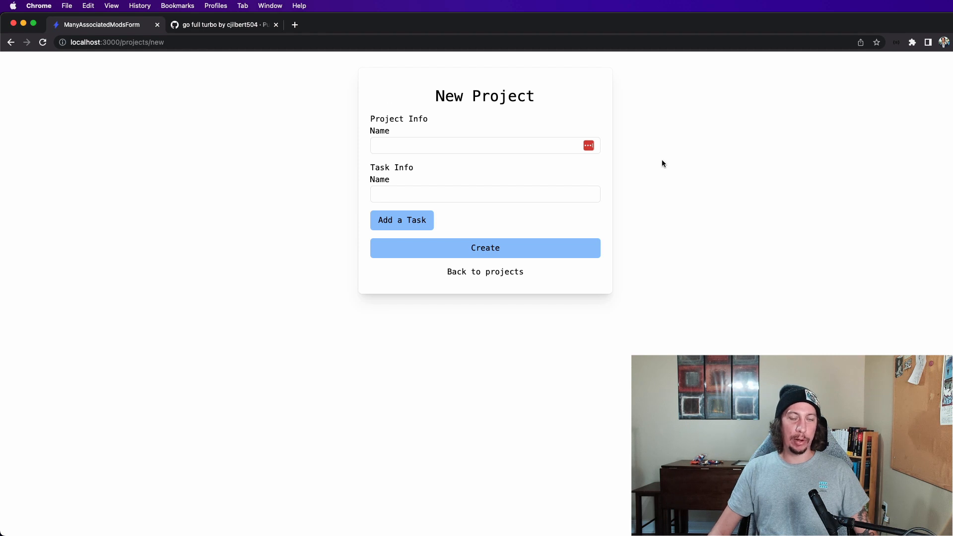
mouse_move(336, 128)
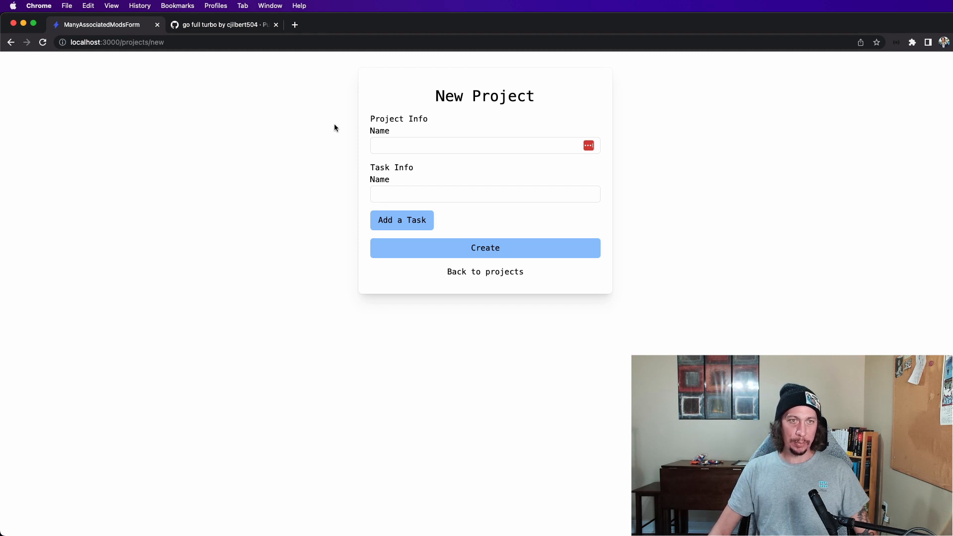
mouse_move(385, 133)
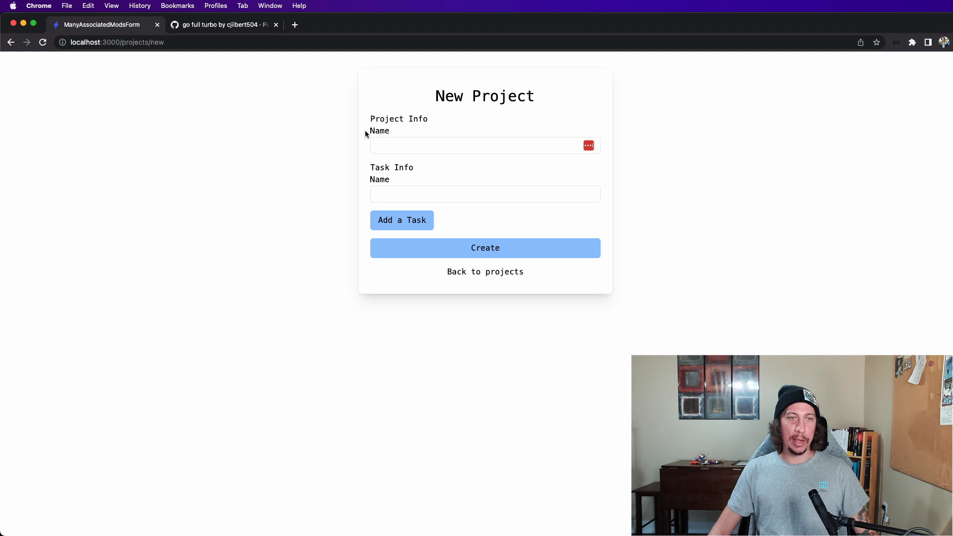
mouse_move(369, 164)
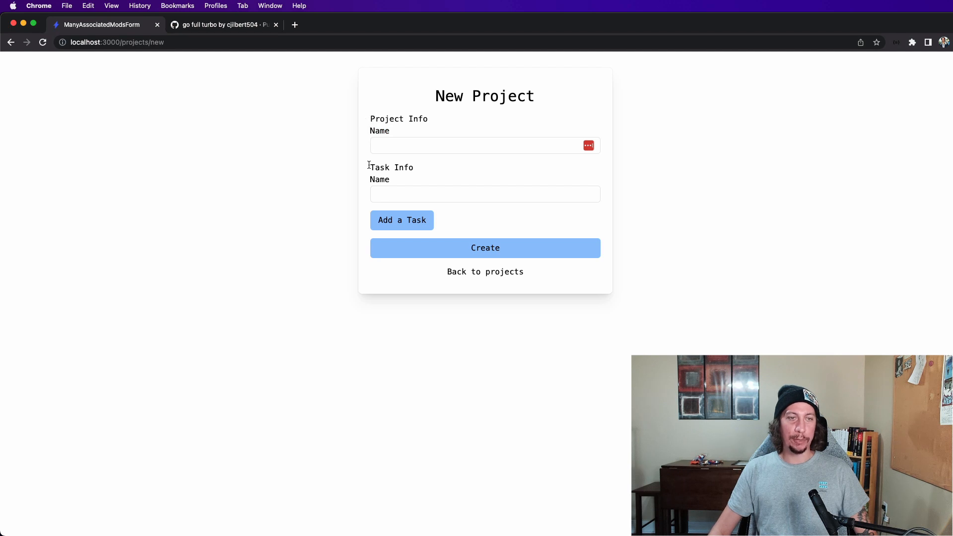
mouse_move(380, 167)
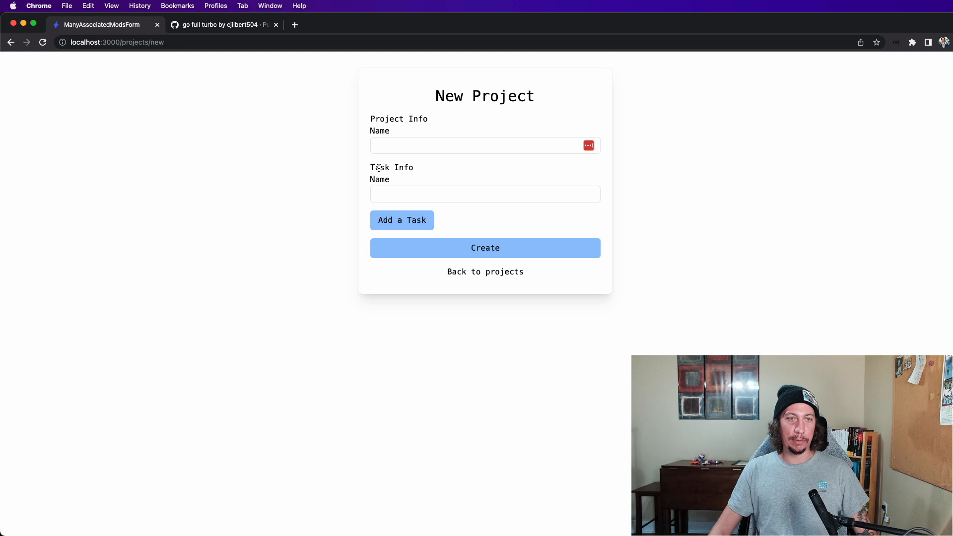
mouse_move(331, 173)
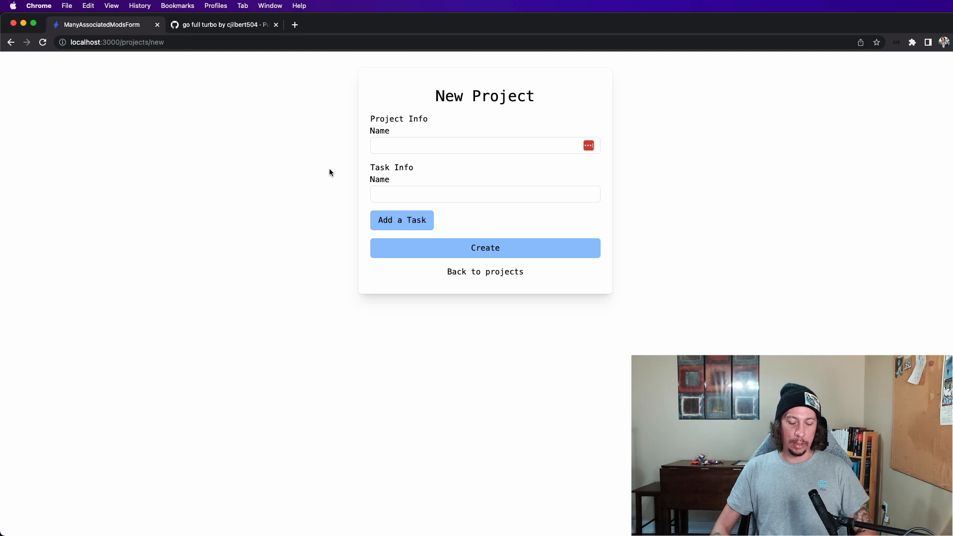
key(cmd+tab)
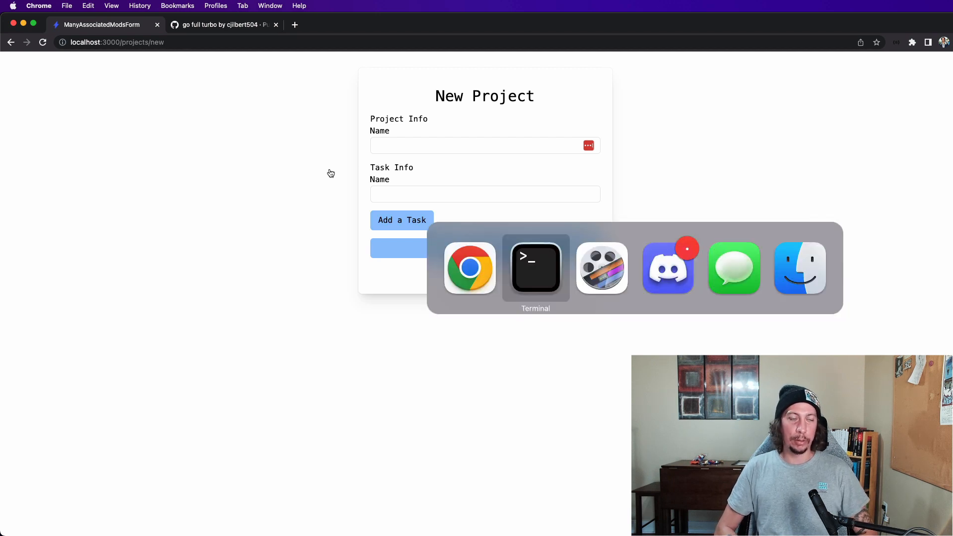
click(535, 268)
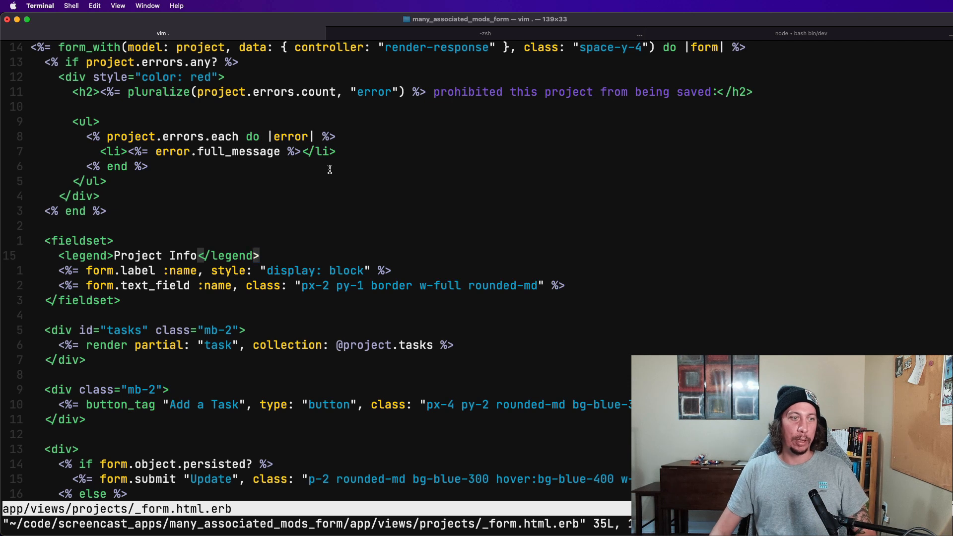